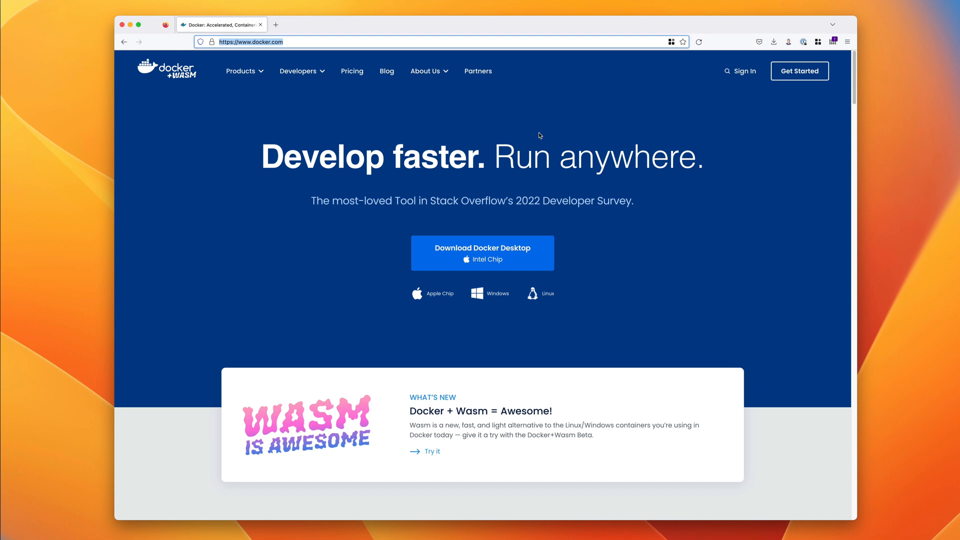
pyautogui.moveTo(432, 289)
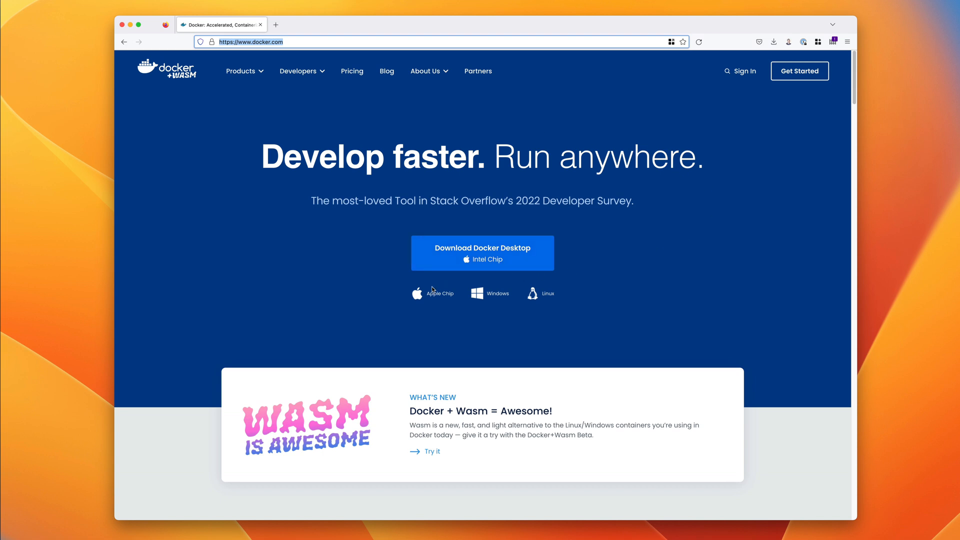
pyautogui.moveTo(547, 292)
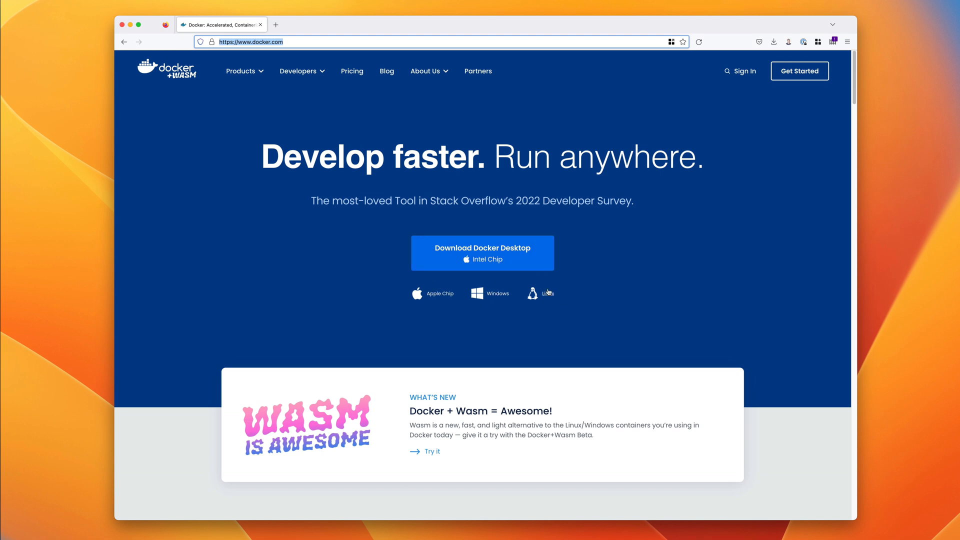
pyautogui.moveTo(602, 279)
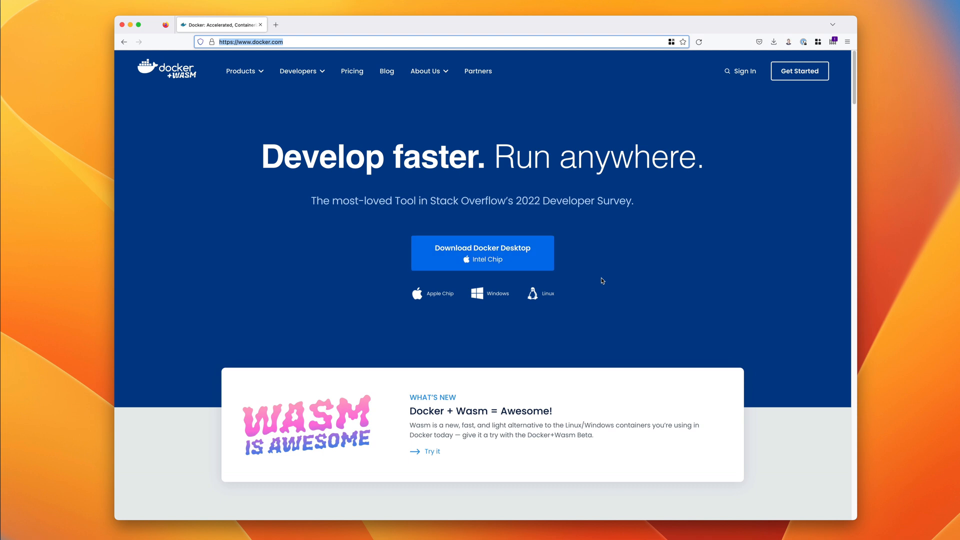
# Download Docker.dmg for Mac from docker.com and mount the disk image
pyautogui.click(481, 253)
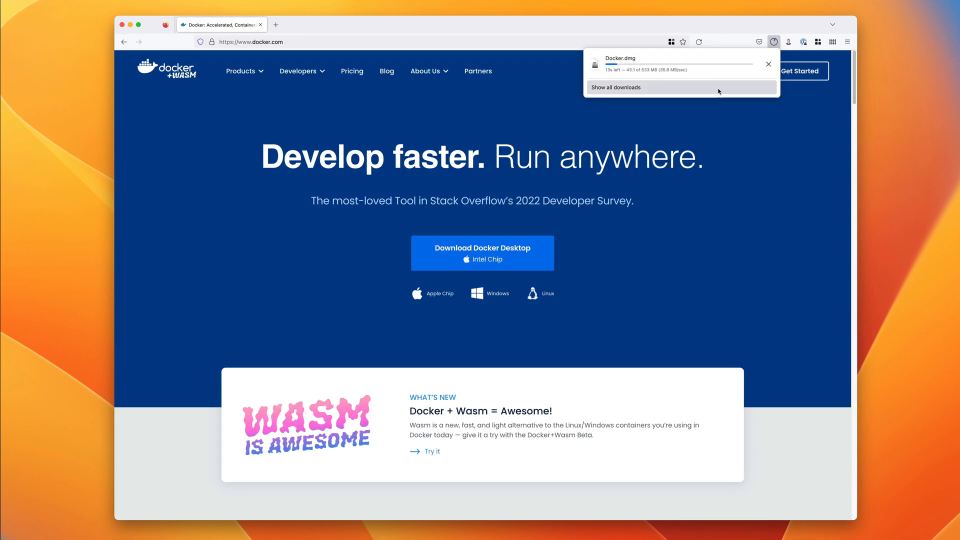
pyautogui.moveTo(729, 127)
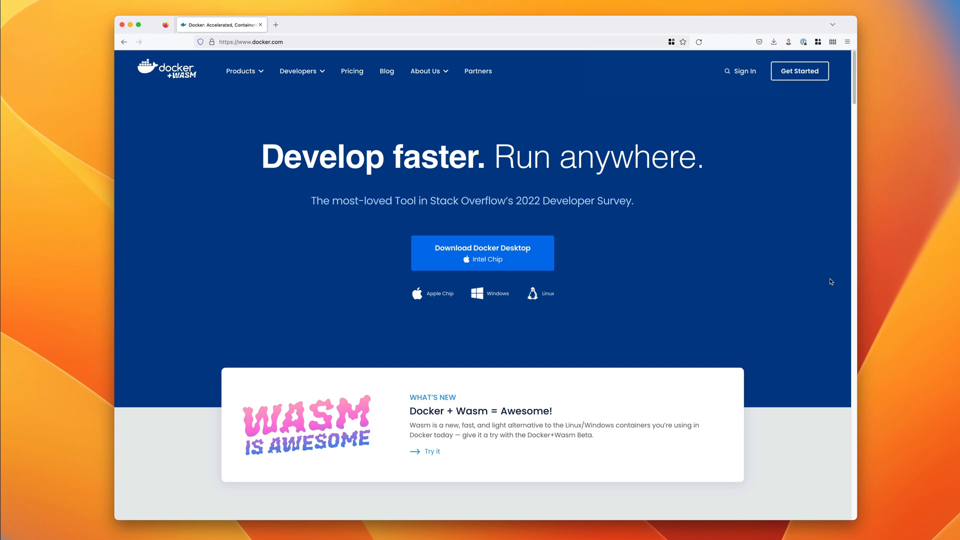
pyautogui.click(482, 253)
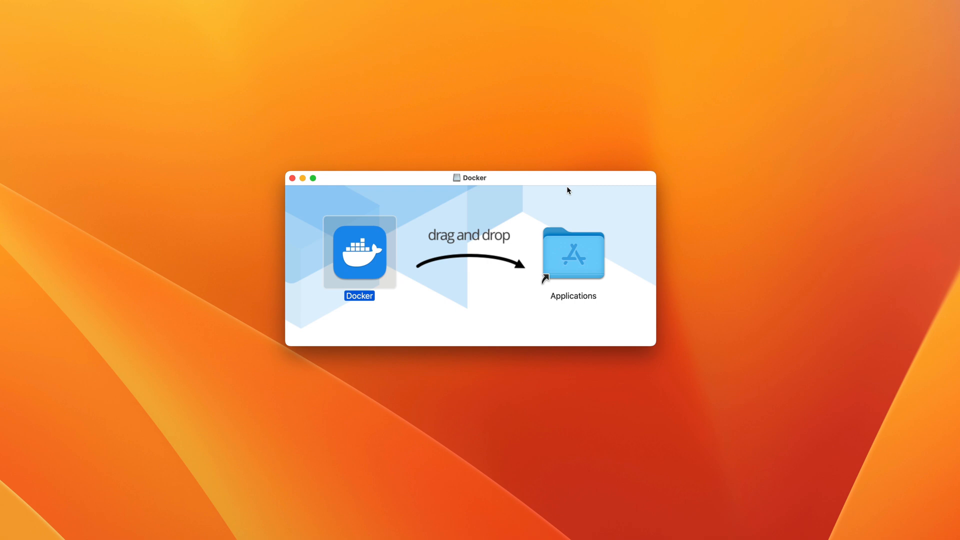
pyautogui.moveTo(391, 244)
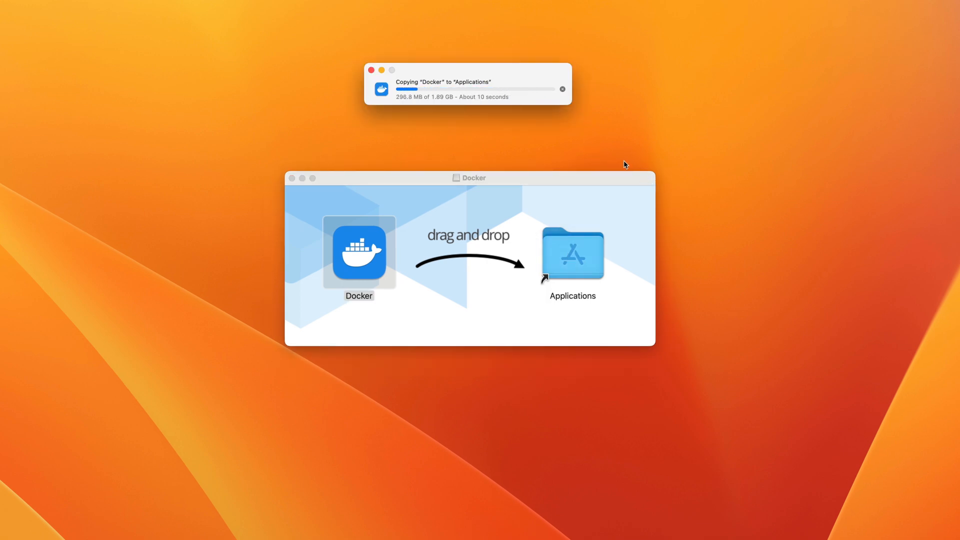
pyautogui.moveTo(633, 178)
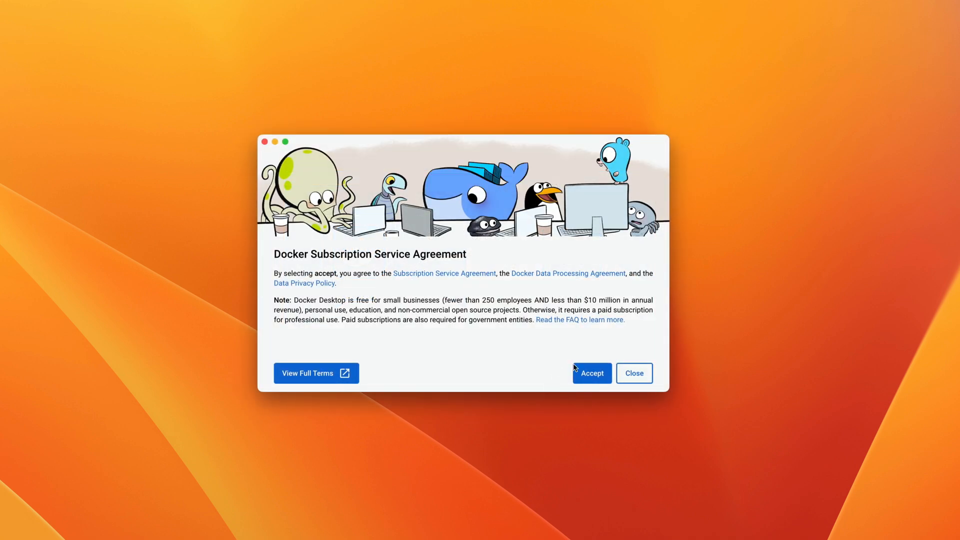
# Accept the Docker subscription service agreement after launching Docker from Applications
pyautogui.click(591, 373)
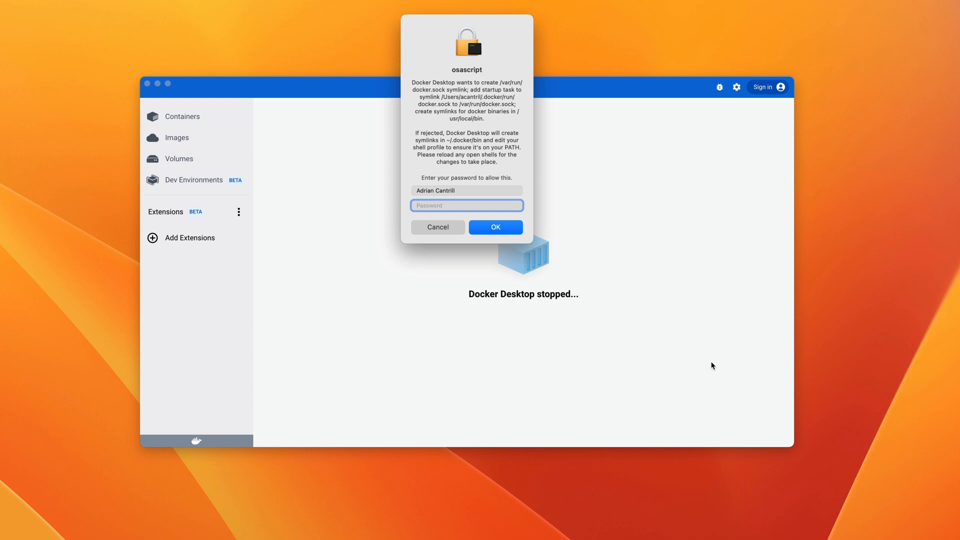
pyautogui.moveTo(654, 197)
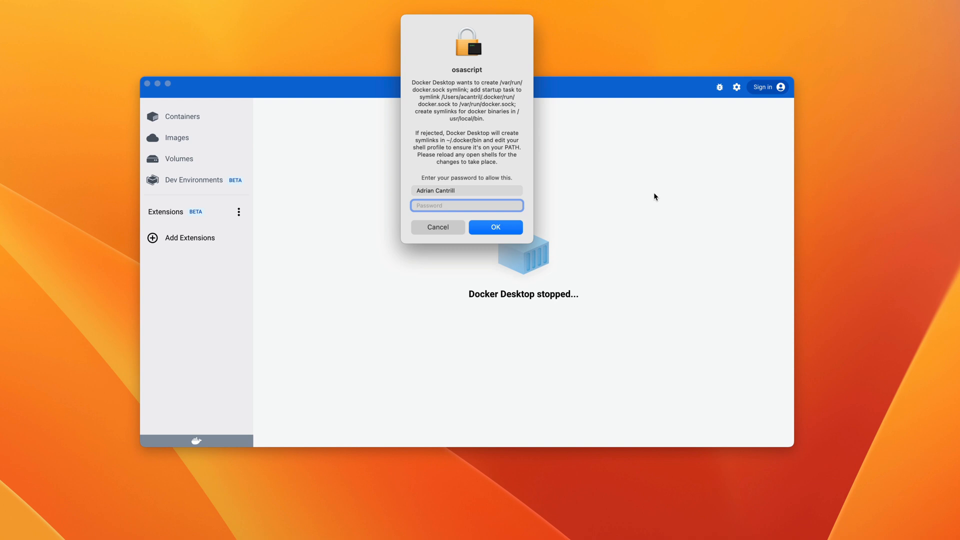
# Enter the macOS account password to authorise Docker's privileged symlink setup
pyautogui.write('password')
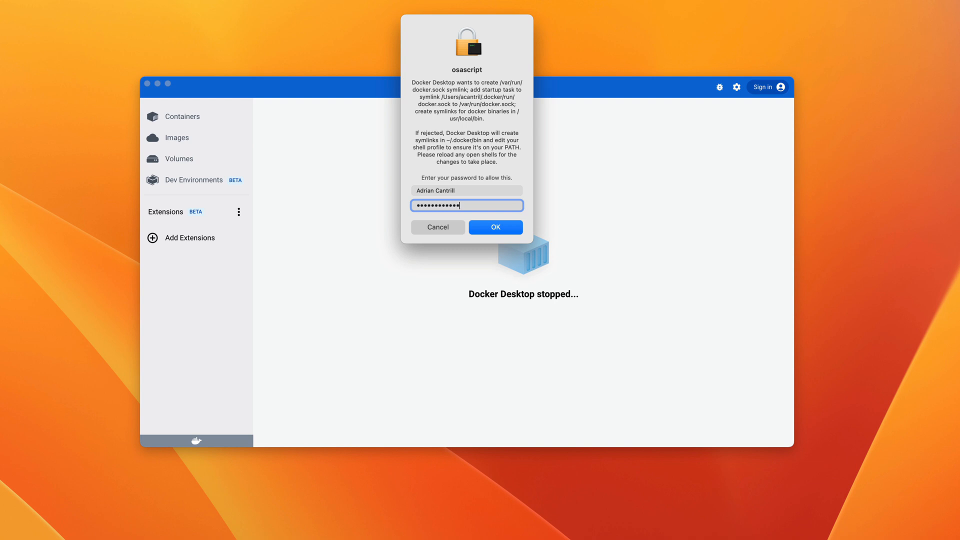
pyautogui.write('password')
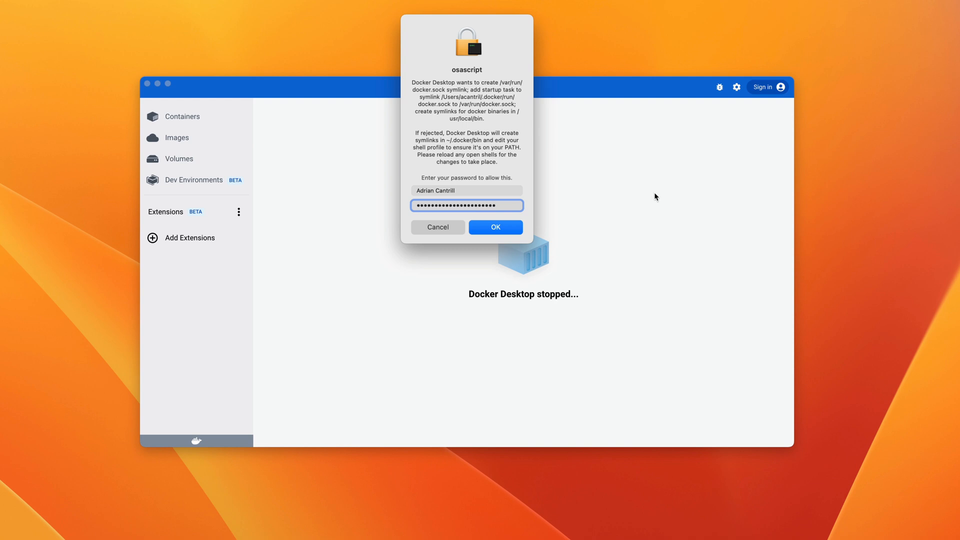
pyautogui.click(495, 227)
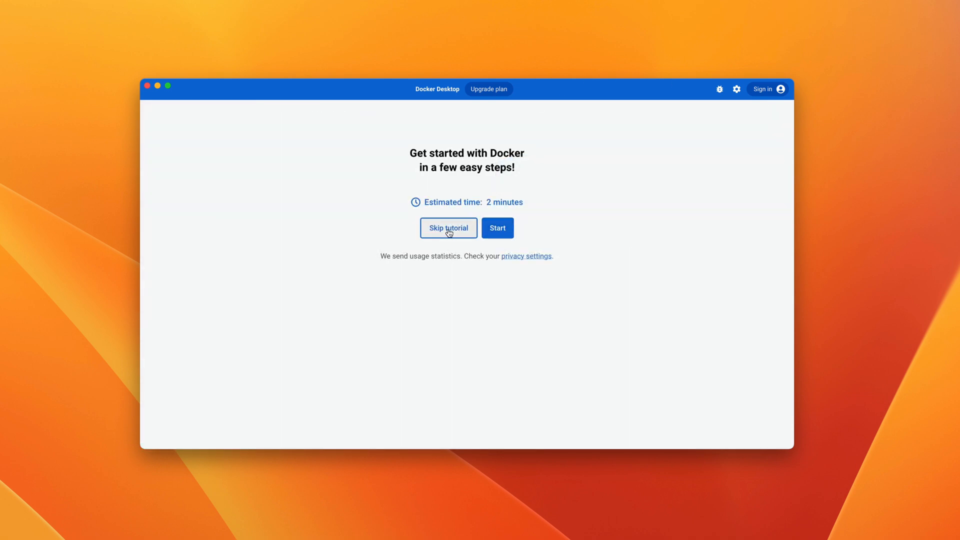
# Skip the Get started with Docker tutorial to reach the running Docker Desktop
pyautogui.click(448, 228)
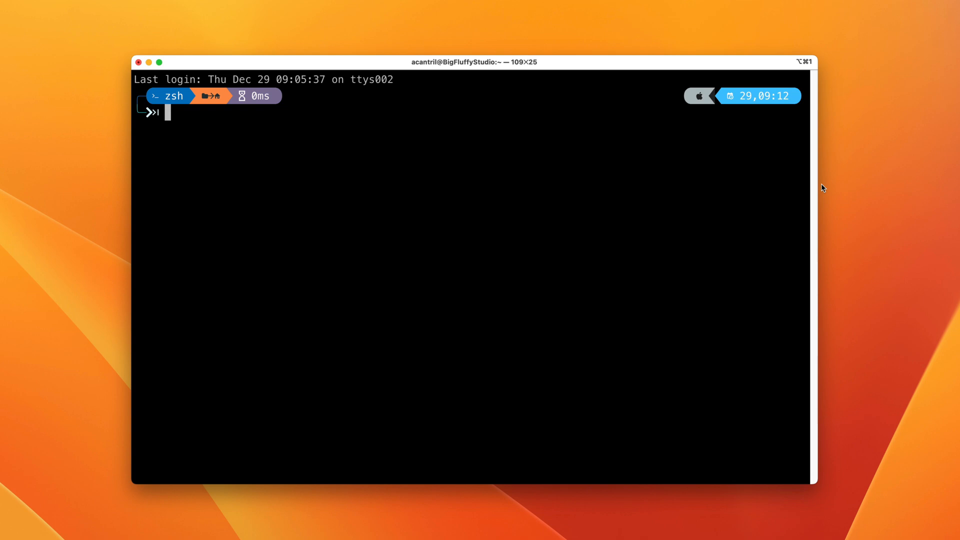
# Run 'docker' in a fresh zsh shell to confirm the command is available
pyautogui.write('docker')
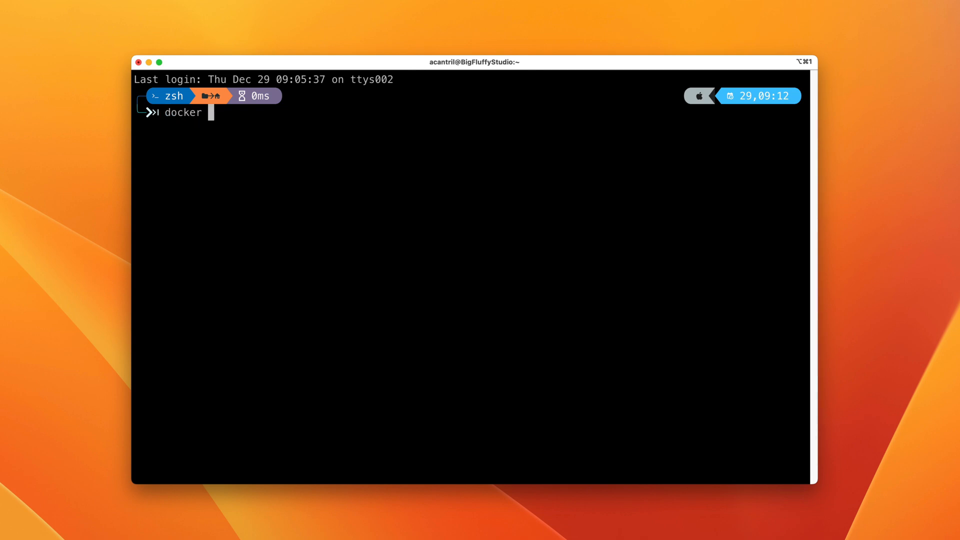
pyautogui.press('Return')
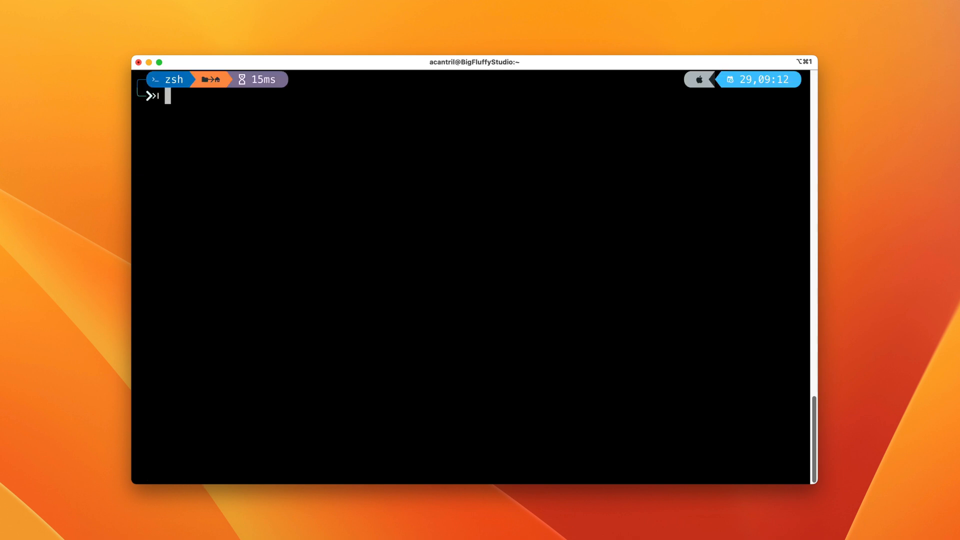
# Run 'docker version' to show client and Docker Desktop 4.15.0 server details
pyautogui.write('docker versio')
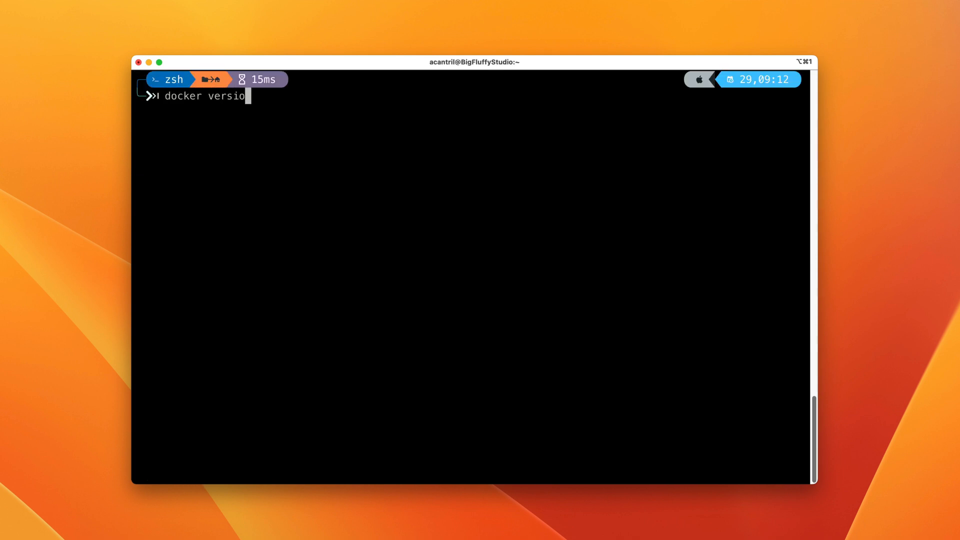
pyautogui.press('Return')
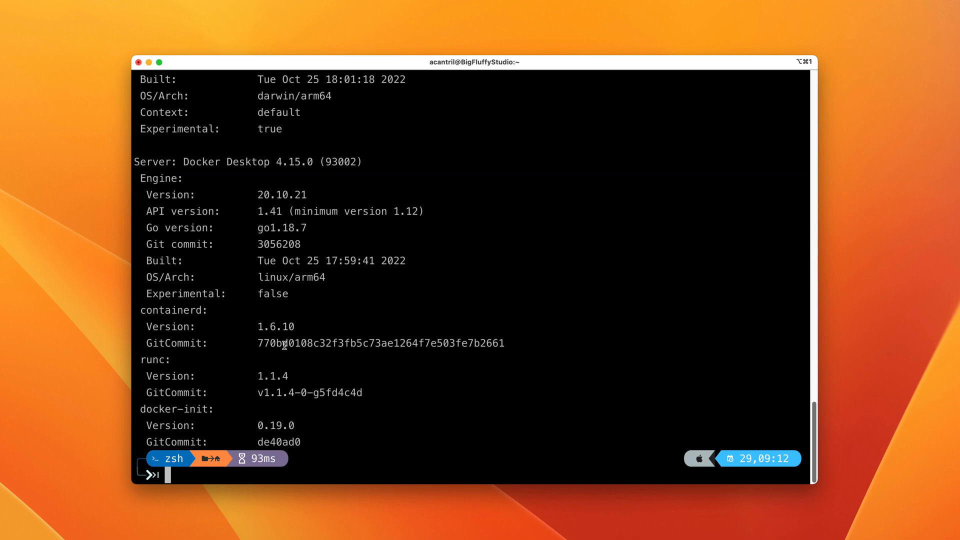
pyautogui.moveTo(534, 406)
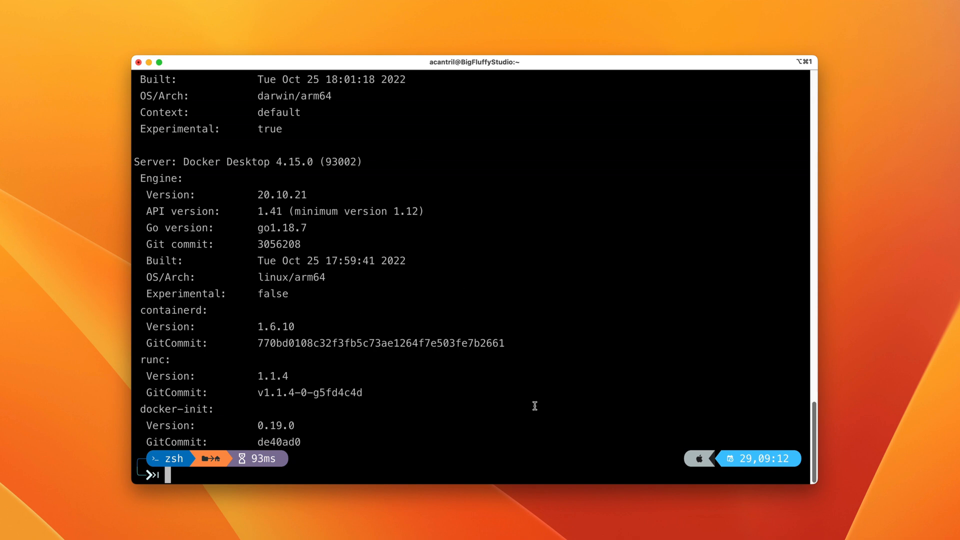